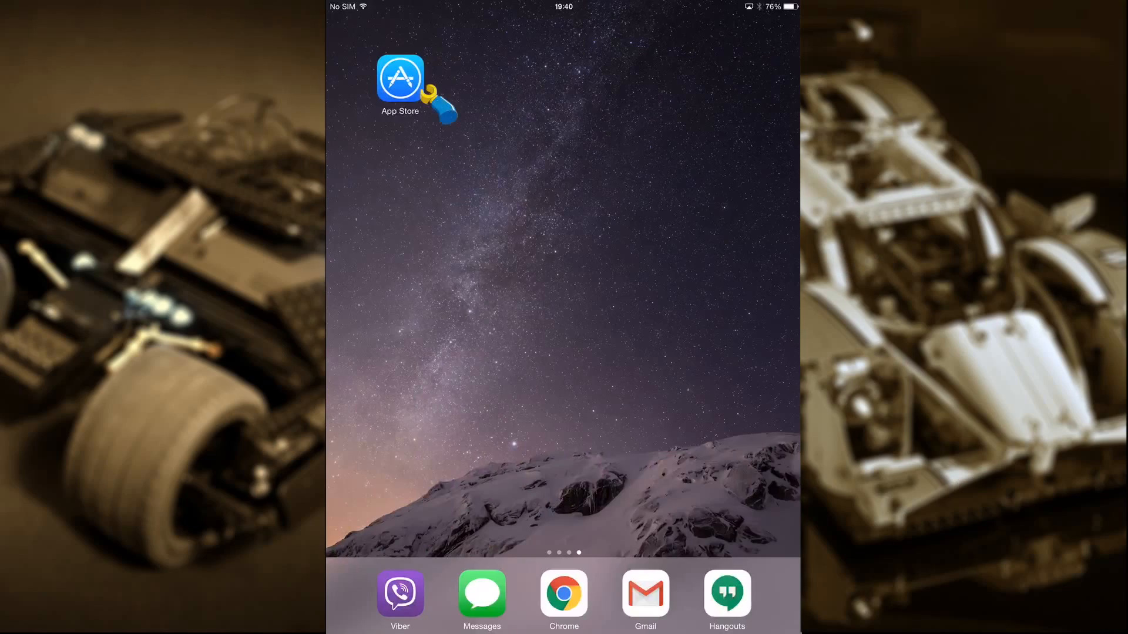
# Step: Search the App Store for 'sbrick' and install the SBrick app
pyautogui.click(402, 82)
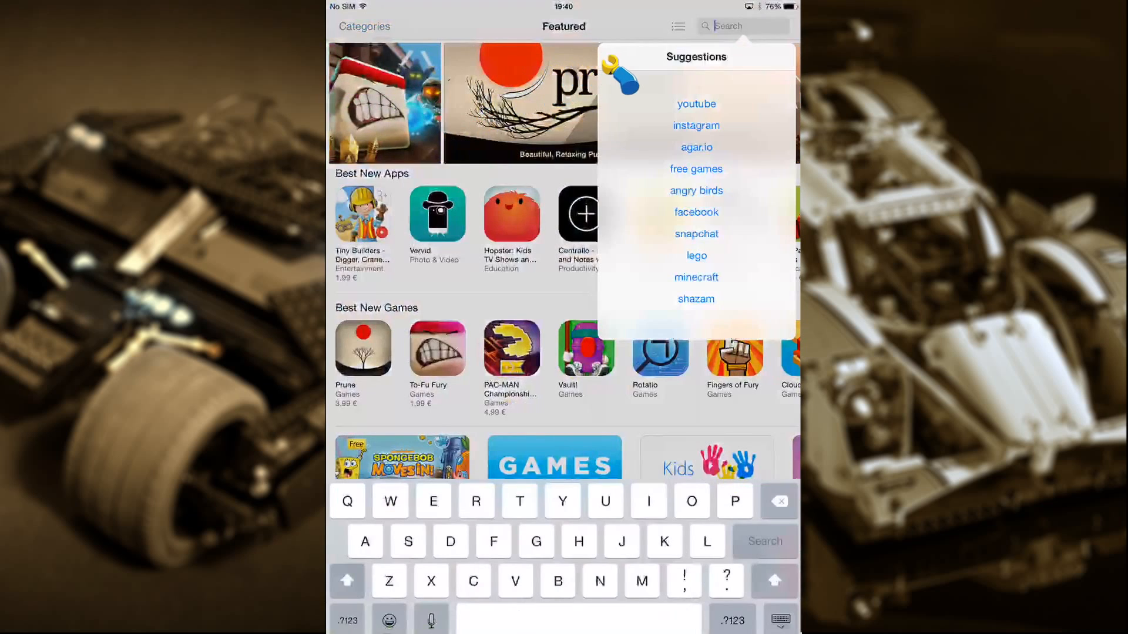
pyautogui.write('sbrick')
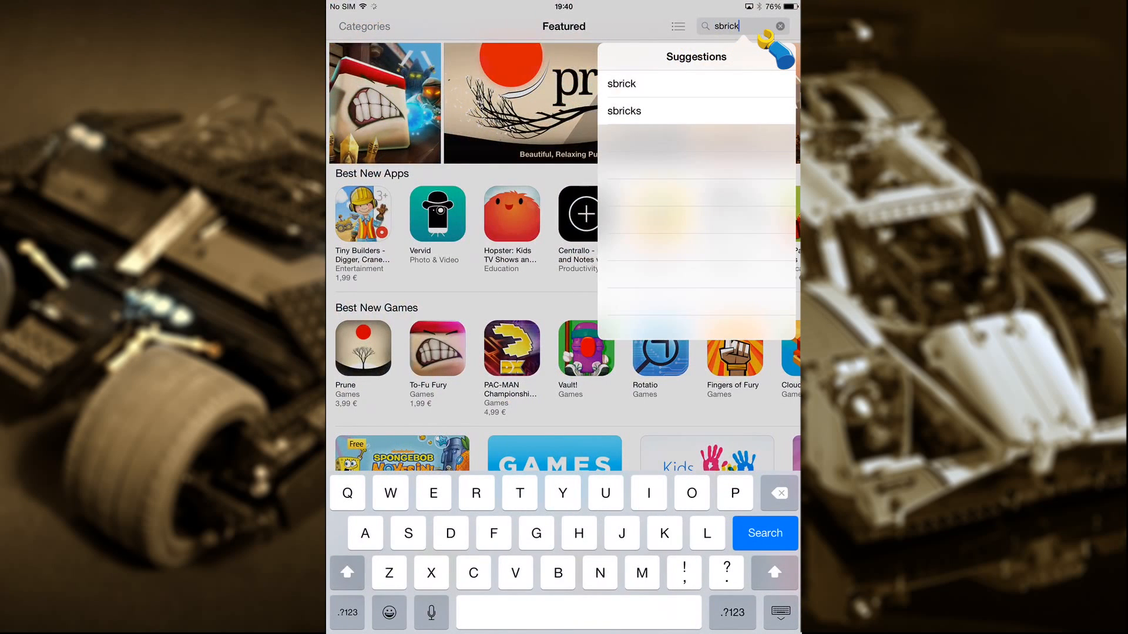
pyautogui.click(621, 83)
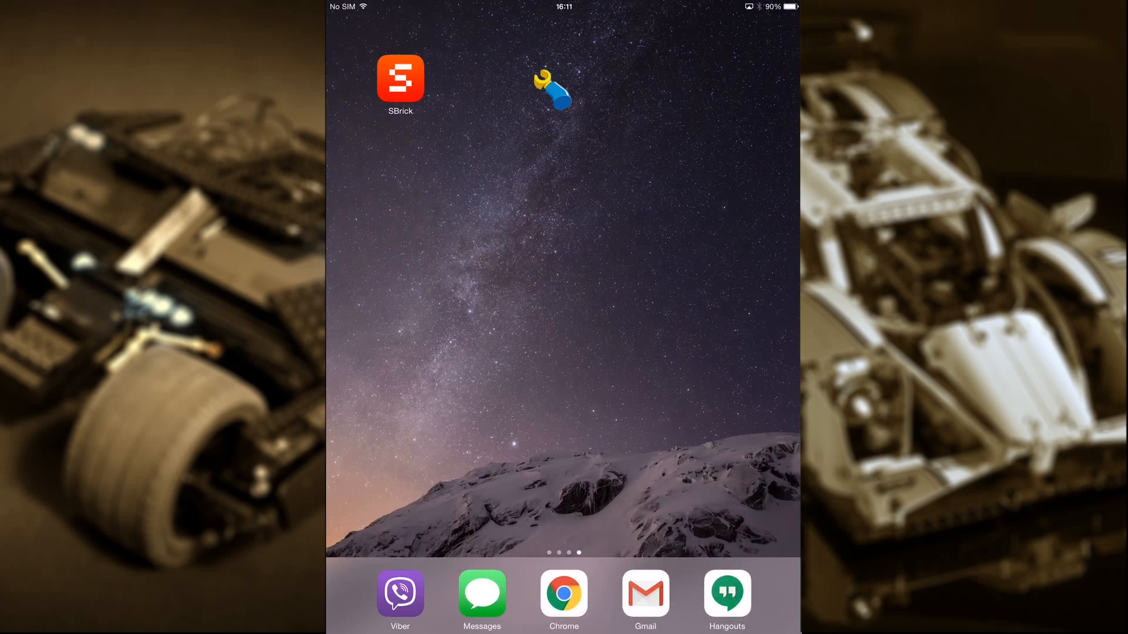
# Step: Launch SBrick from the home screen to its empty My creations list
pyautogui.moveTo(553, 85); pyautogui.dragTo(417, 82)
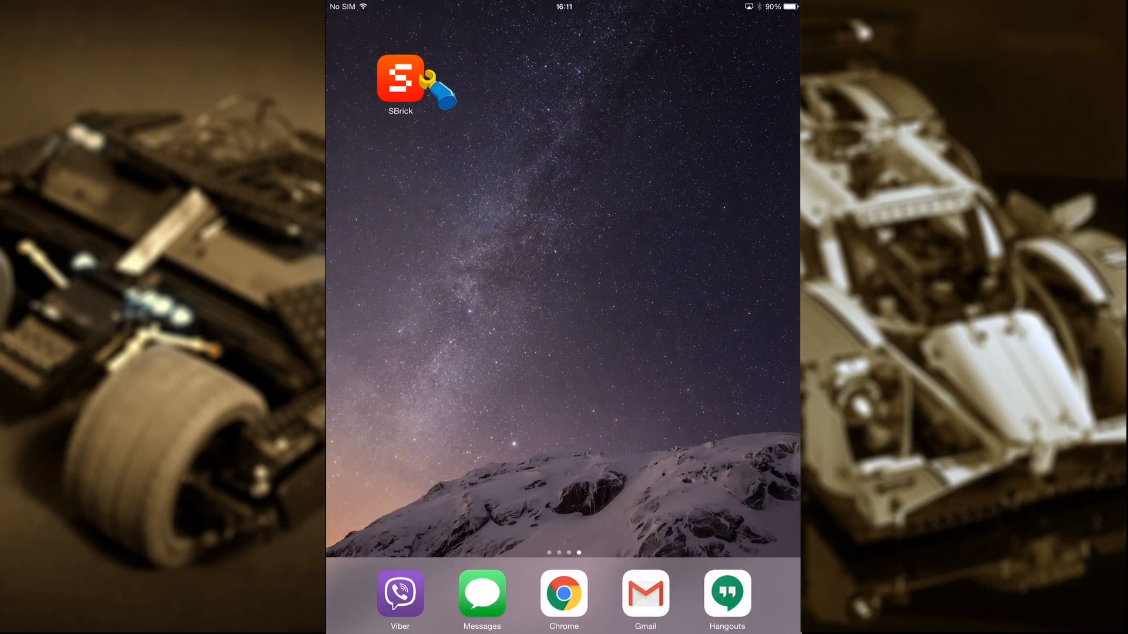
pyautogui.click(397, 82)
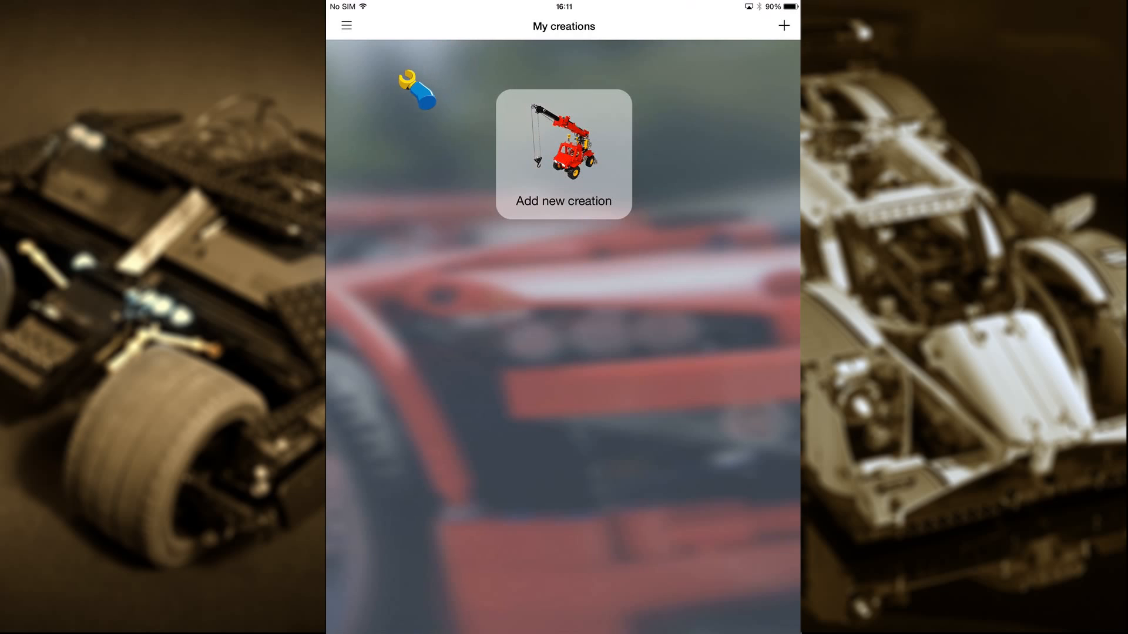
# Step: Sign in via Social login with the sbrick account email and password
pyautogui.click(346, 26)
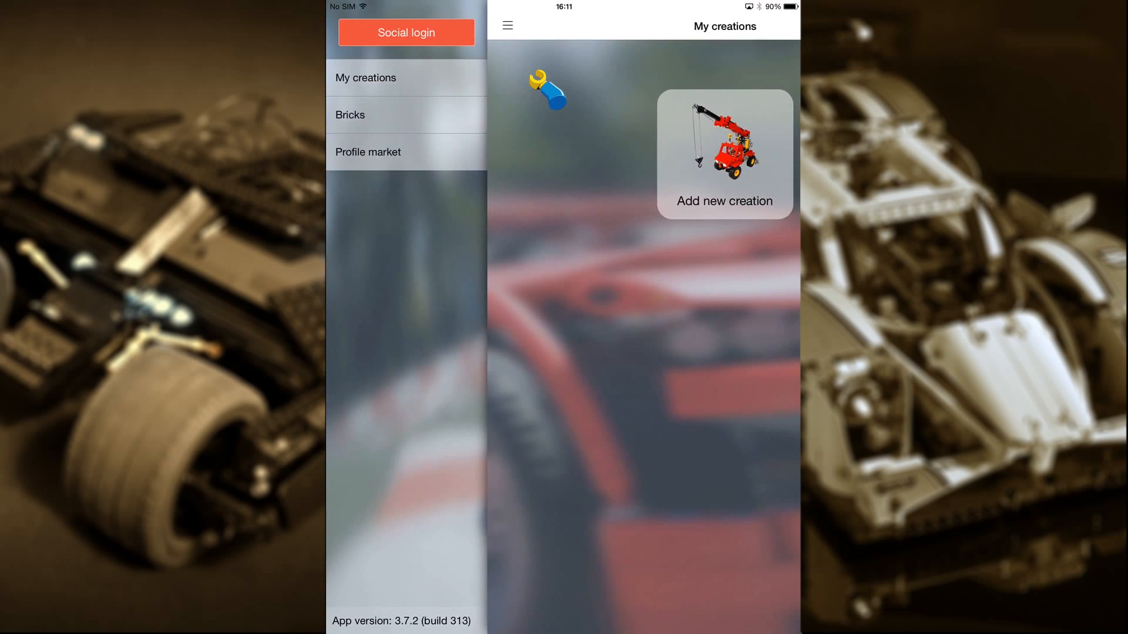
pyautogui.click(407, 33)
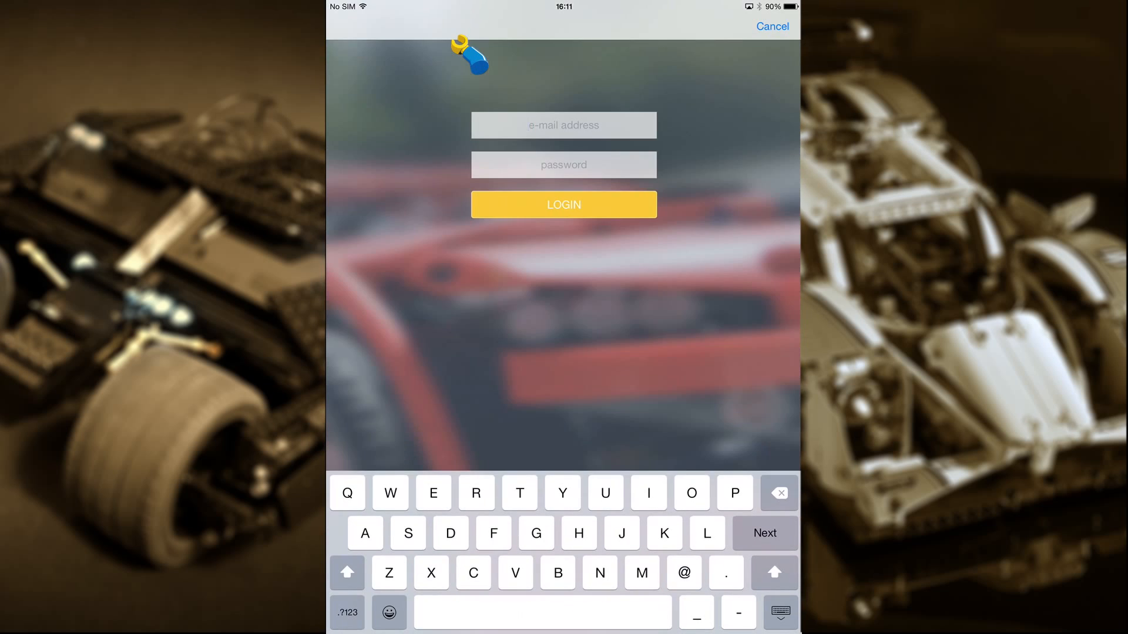
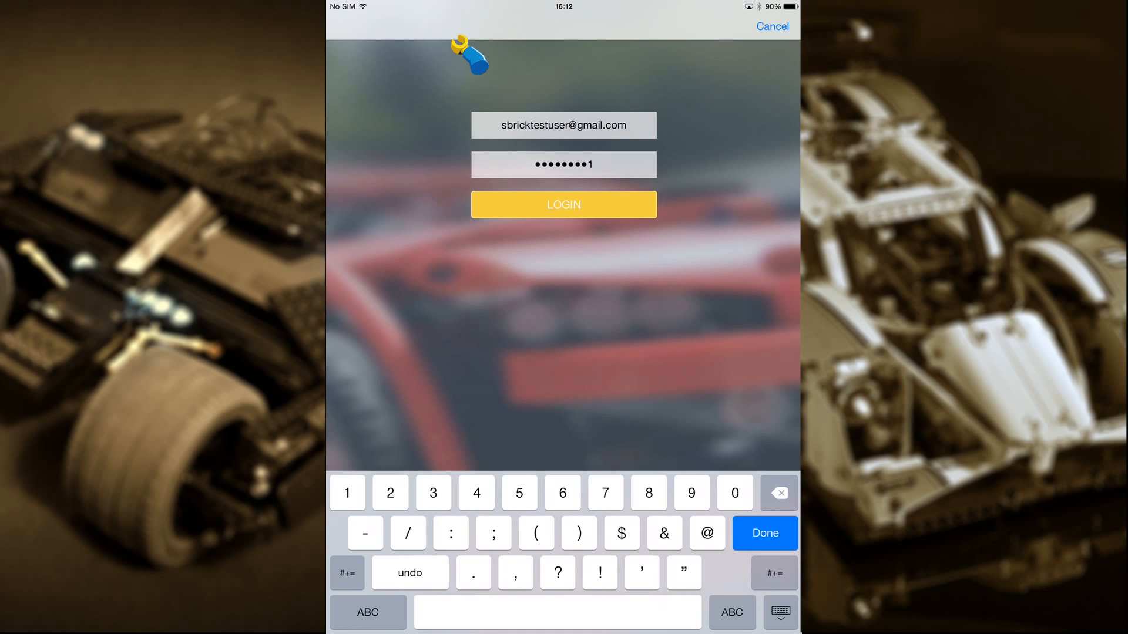
pyautogui.click(564, 204)
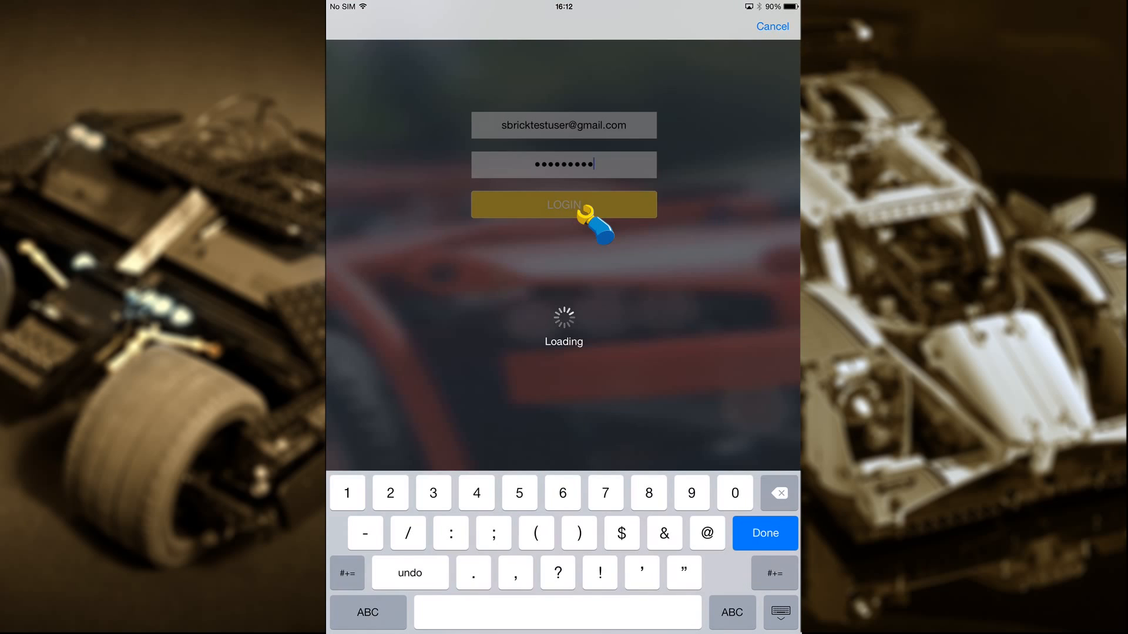
pyautogui.click(564, 204)
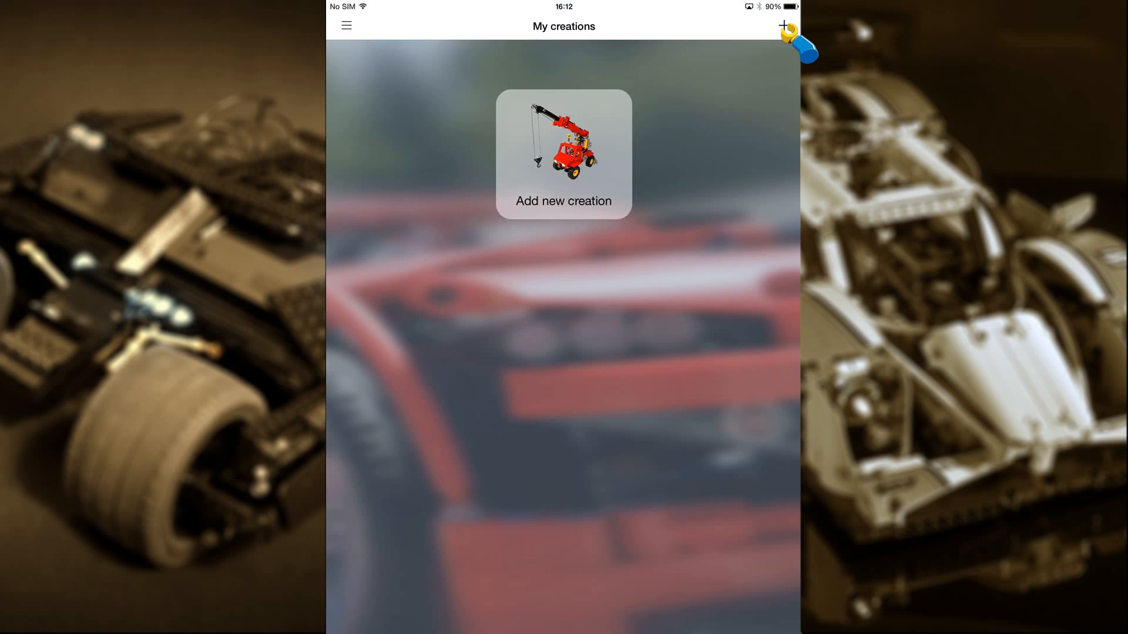
pyautogui.moveTo(618, 220)
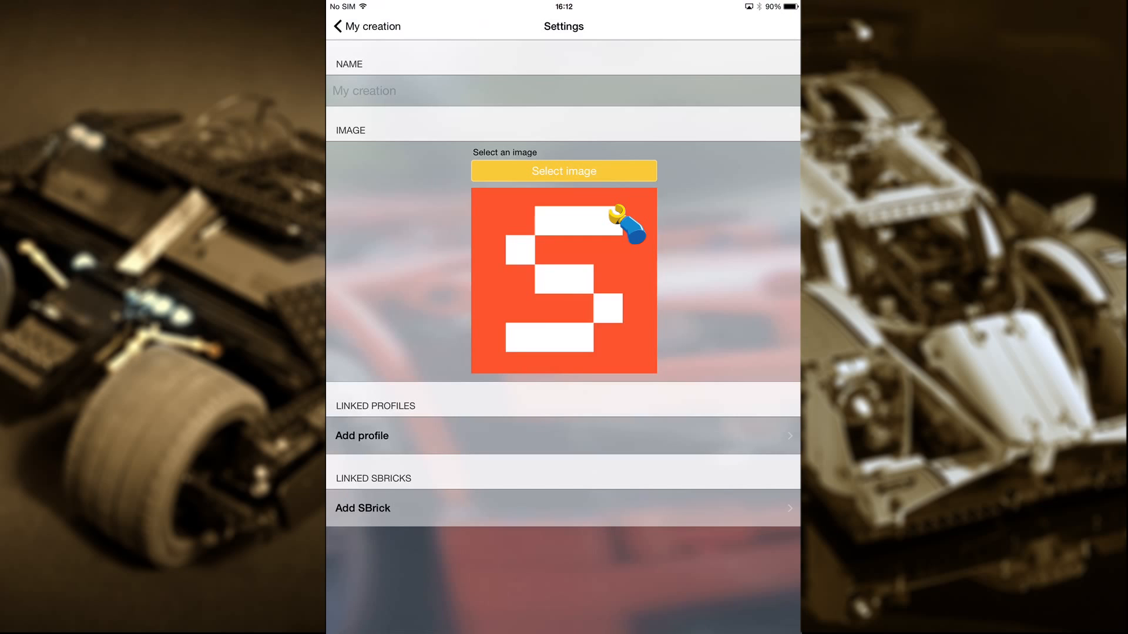
pyautogui.moveTo(431, 103)
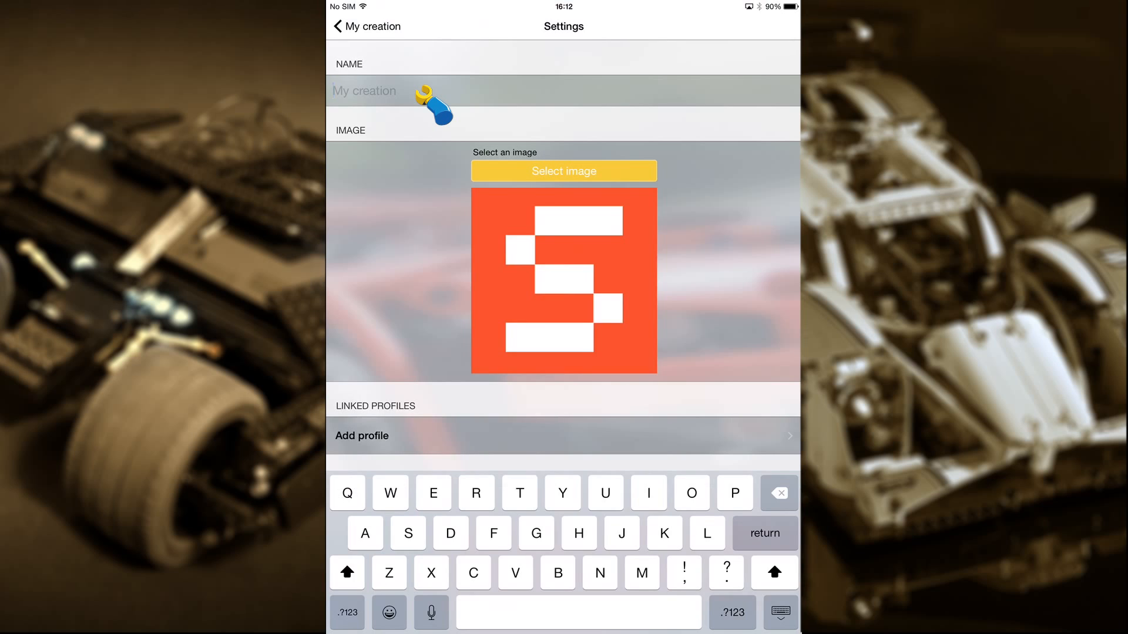
# Step: Name the new creation 'Yellow Car' and choose the yellow car photo as its image
pyautogui.write('Yellow Car')
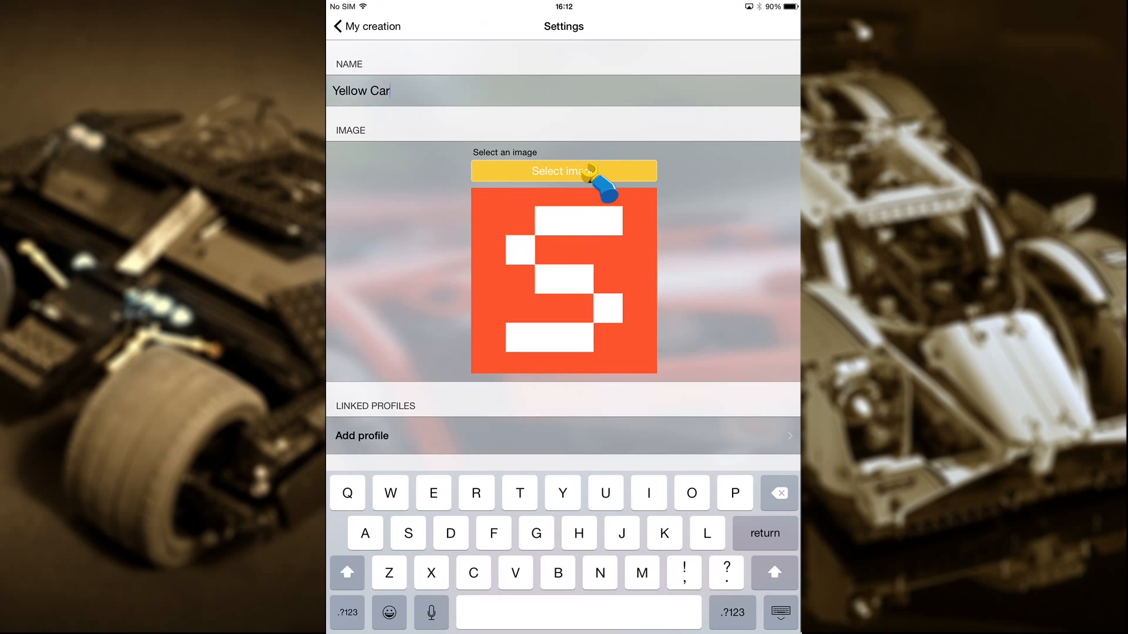
pyautogui.click(564, 171)
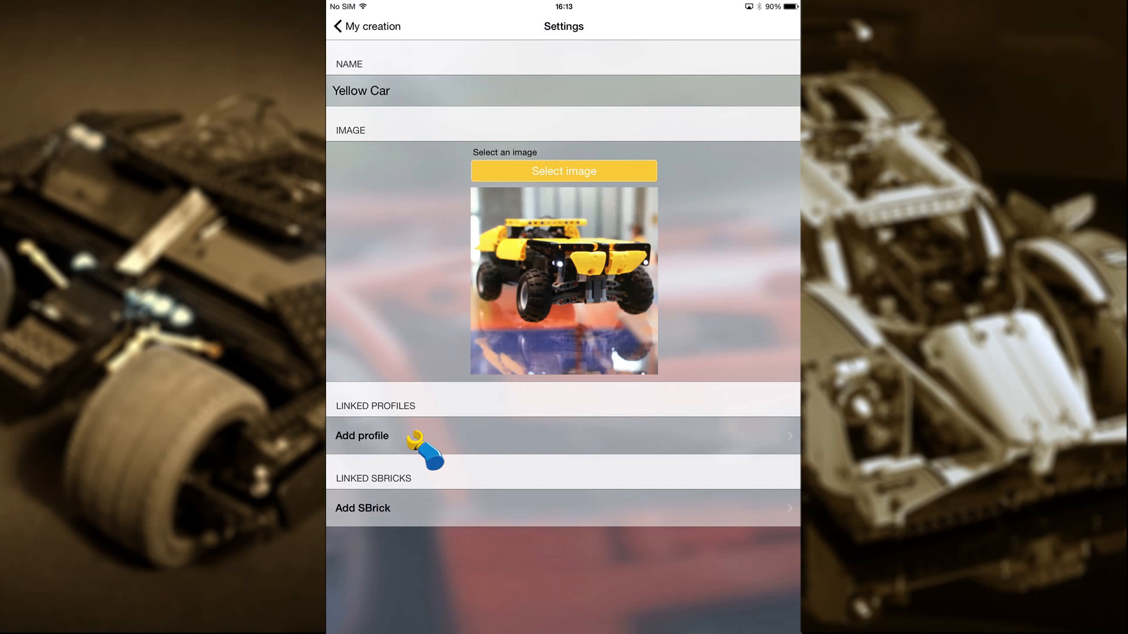
pyautogui.moveTo(414, 529)
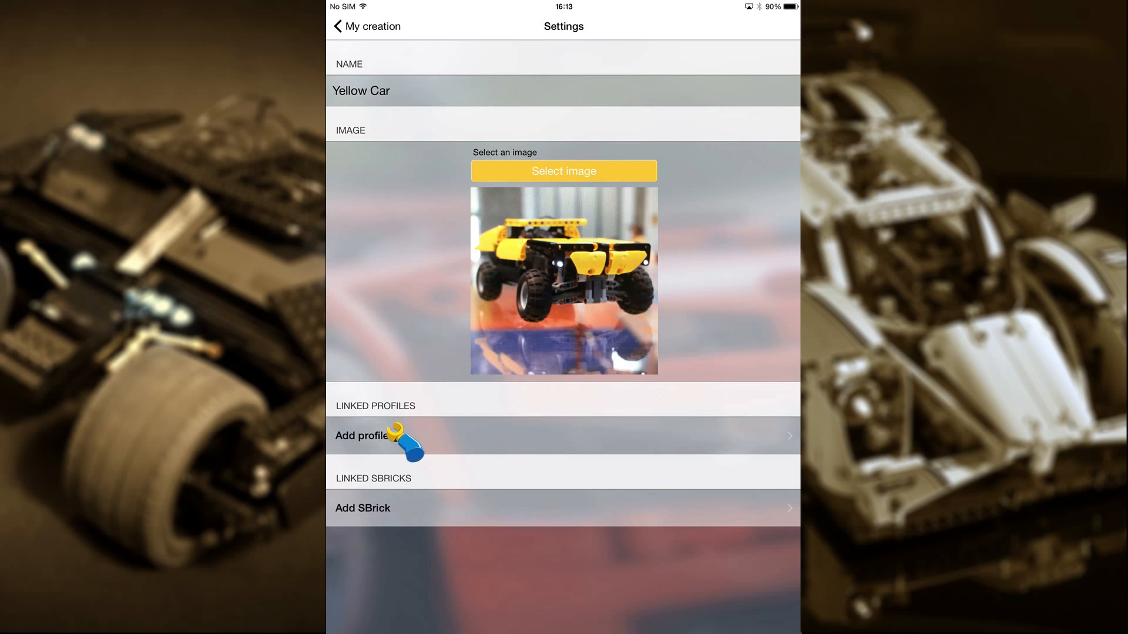
# Step: Start adding a profile and browse the market's public profiles for Hand drawn driving controls
pyautogui.click(362, 436)
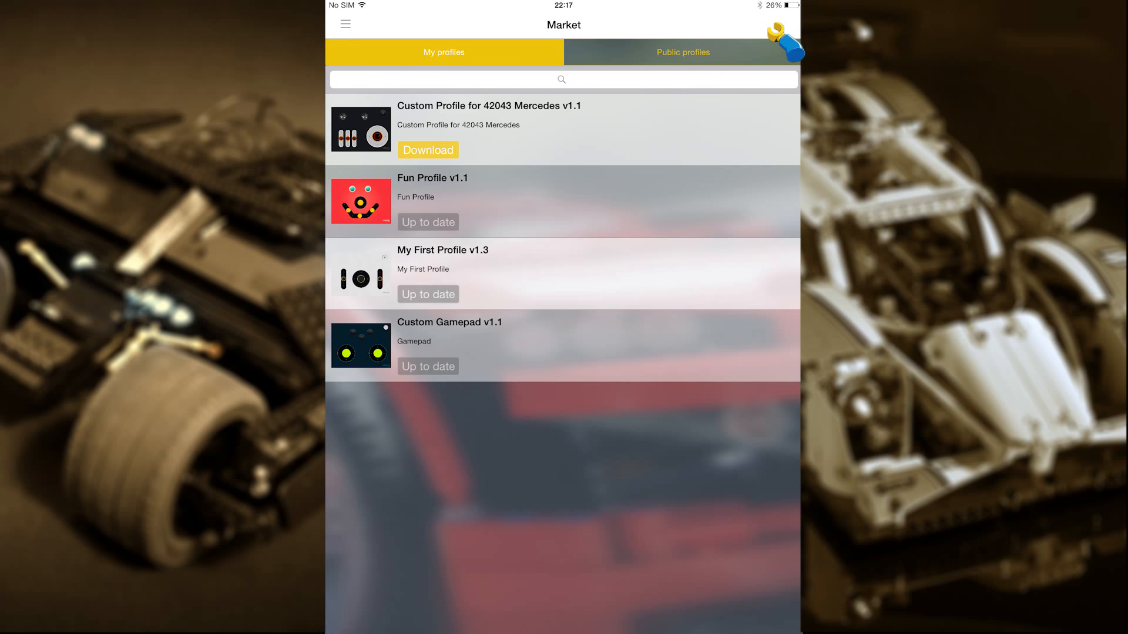
pyautogui.moveTo(583, 141)
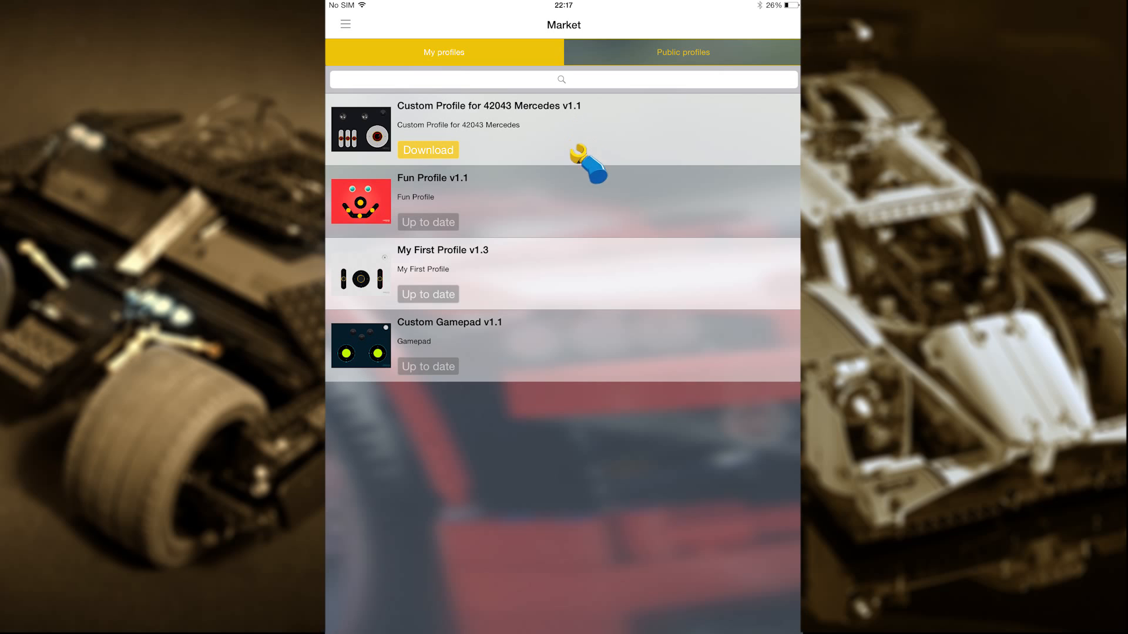
pyautogui.moveTo(609, 303)
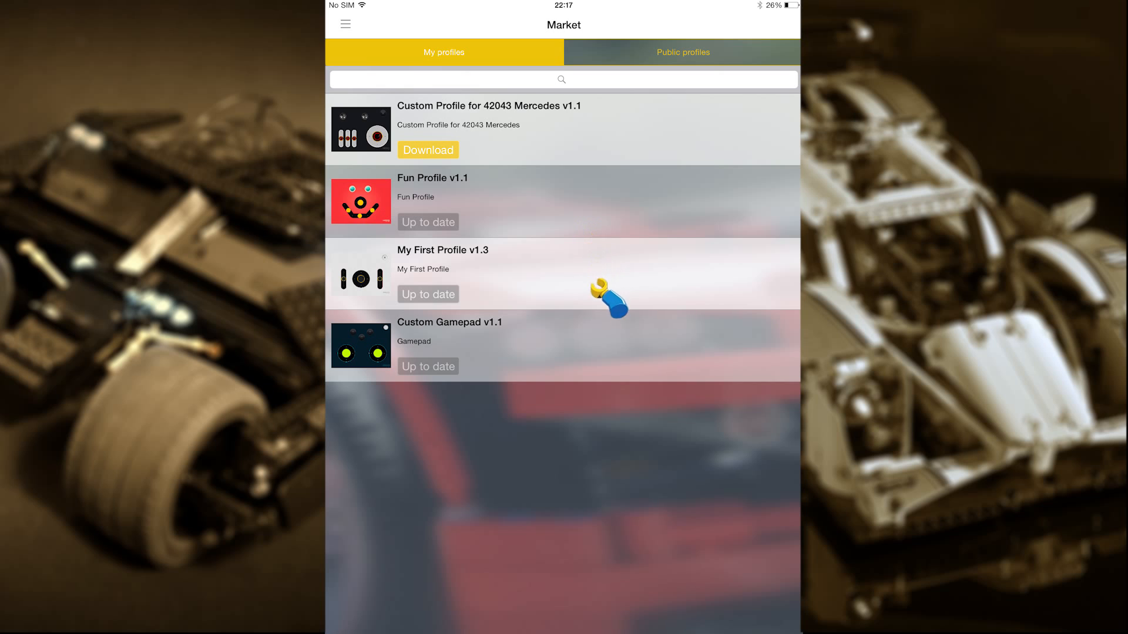
pyautogui.moveTo(606, 341)
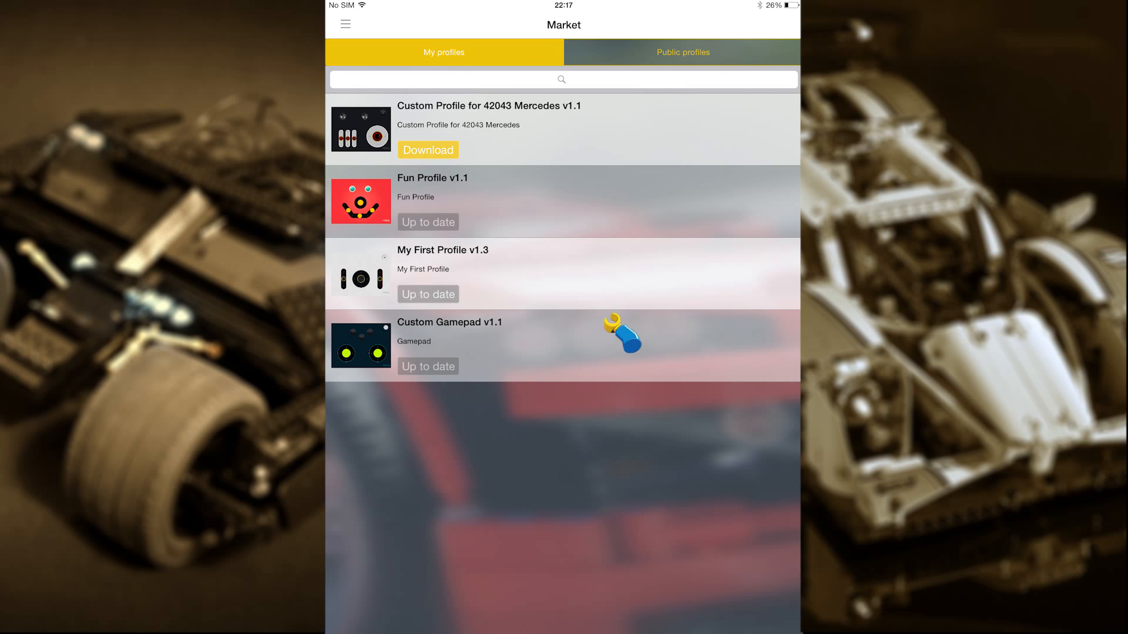
pyautogui.moveTo(729, 54)
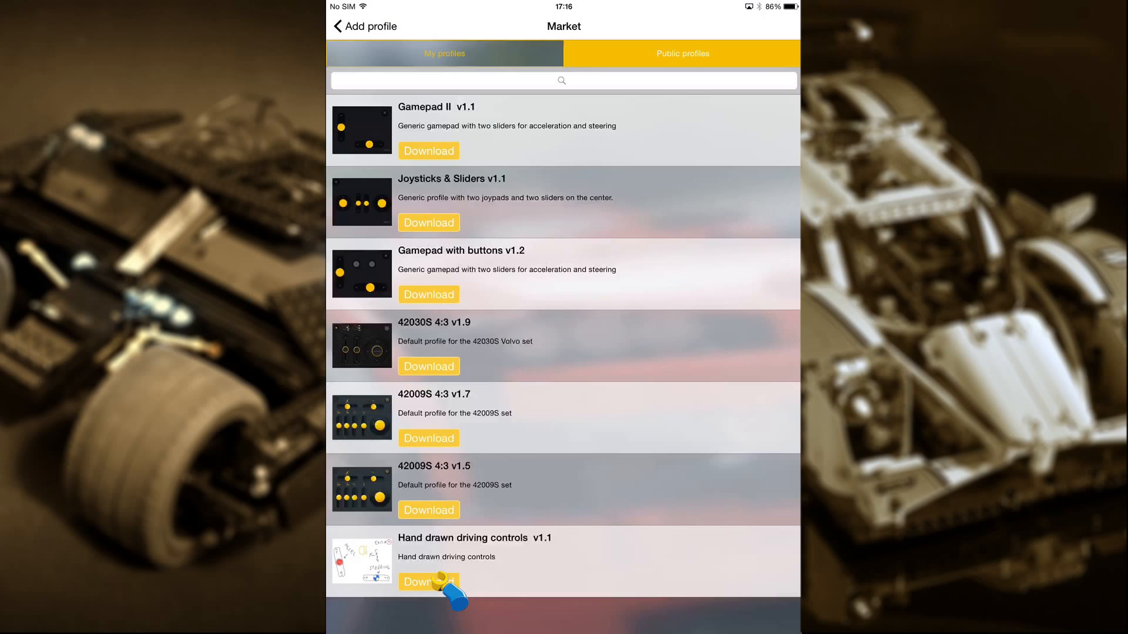
# Step: Download Hand drawn driving controls and return to the Add profile favorites list
pyautogui.click(428, 582)
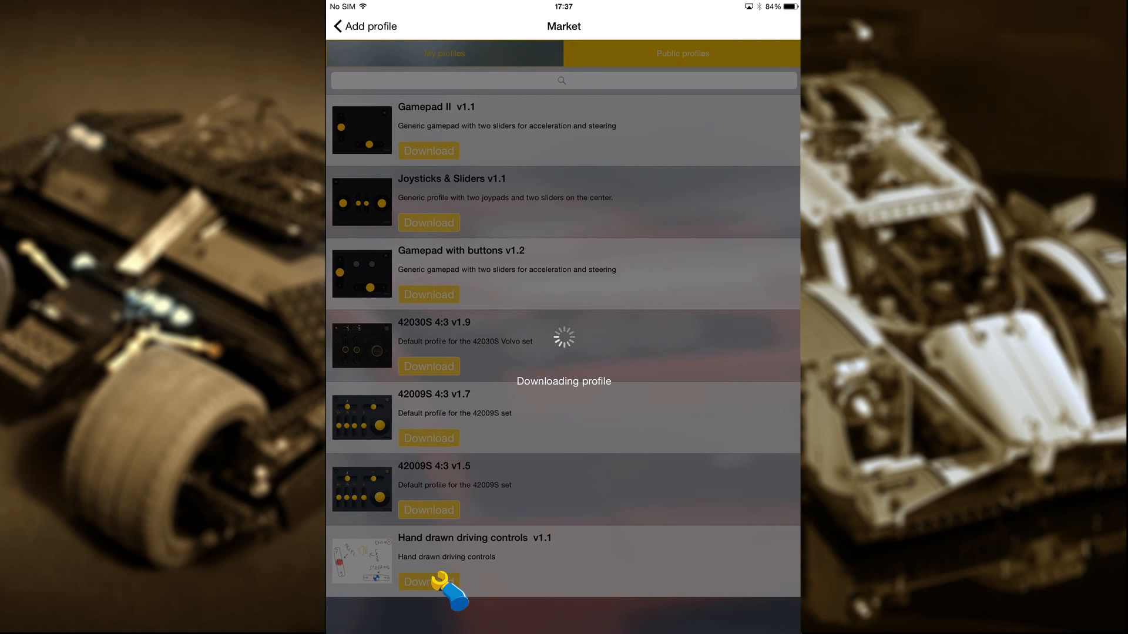
pyautogui.click(428, 598)
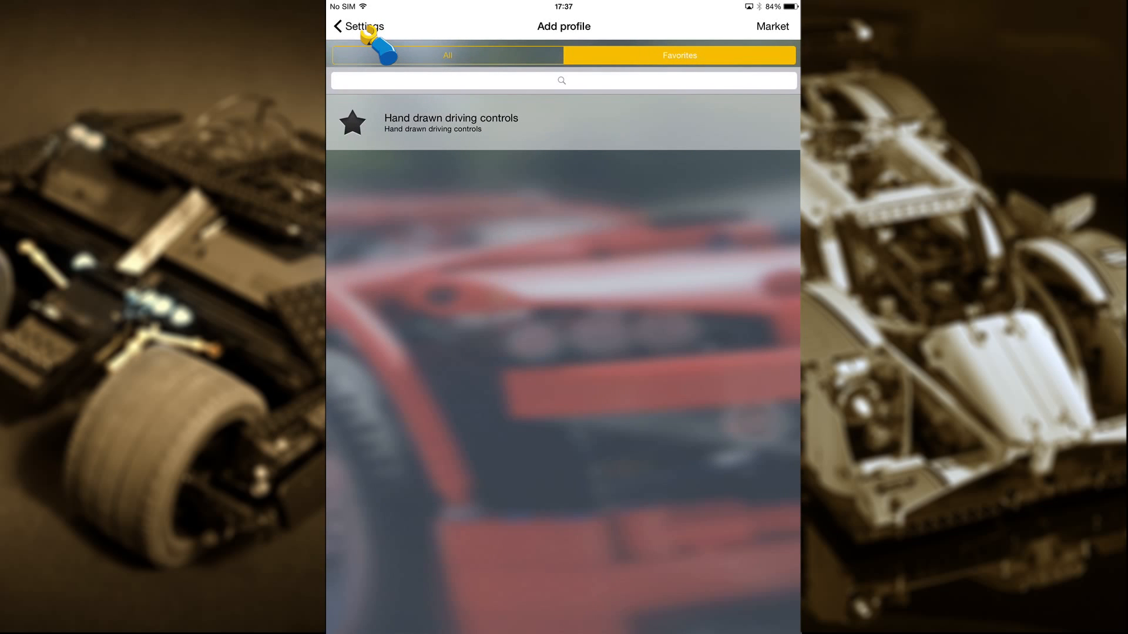
# Step: Go back to settings, link the profile and an SBrick, and show ports A–D as not used
pyautogui.click(354, 25)
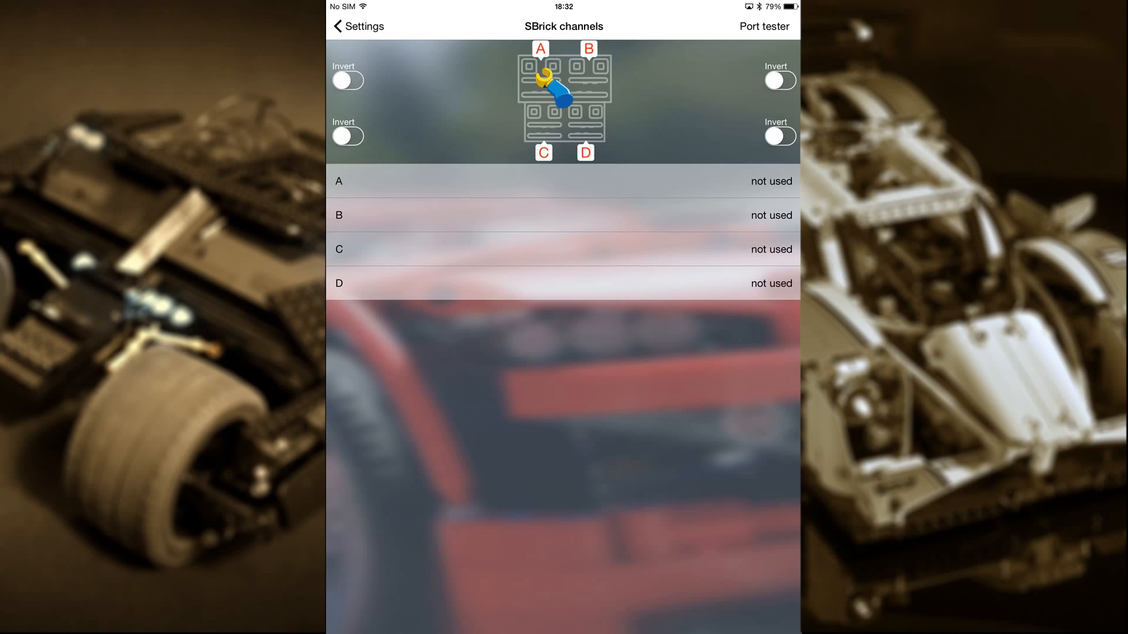
# Step: Assign A to Steering, B to Acceleration, C to Lights, and switch one Invert on
pyautogui.moveTo(553, 86); pyautogui.dragTo(400, 193)
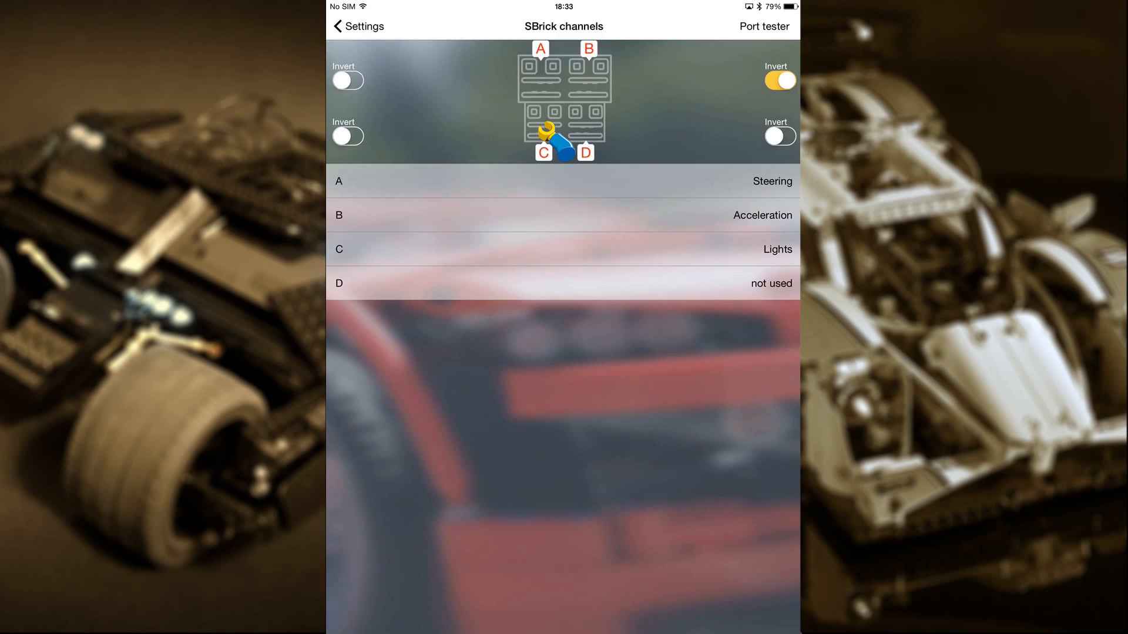
pyautogui.moveTo(390, 33)
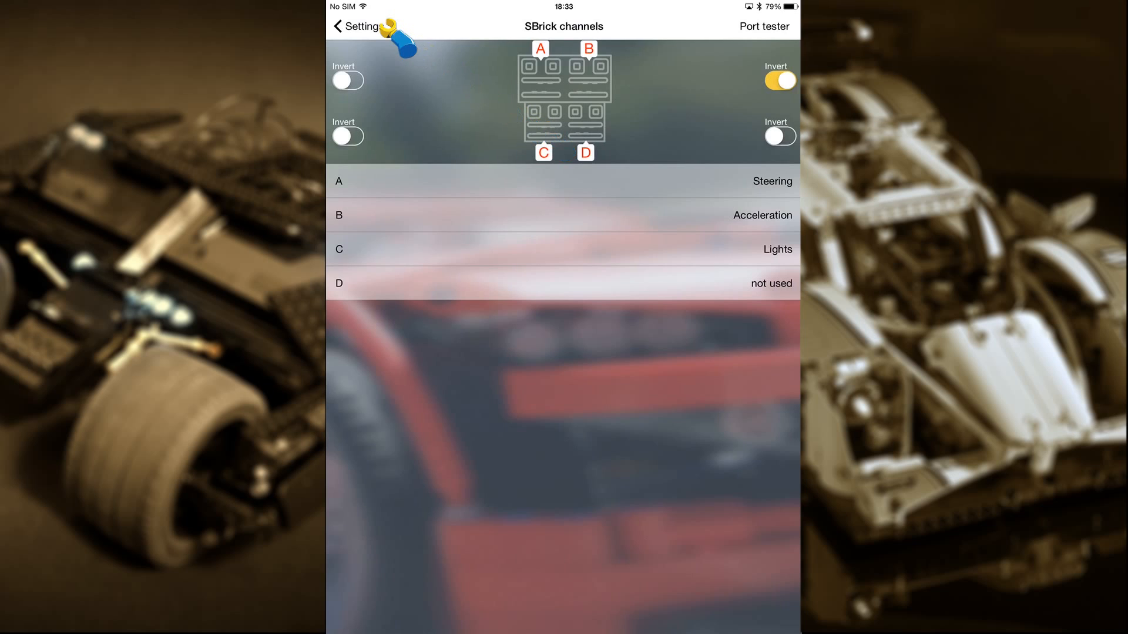
# Step: Back out to the Yellow Car creation screen listing Hand drawn driving controls
pyautogui.click(341, 27)
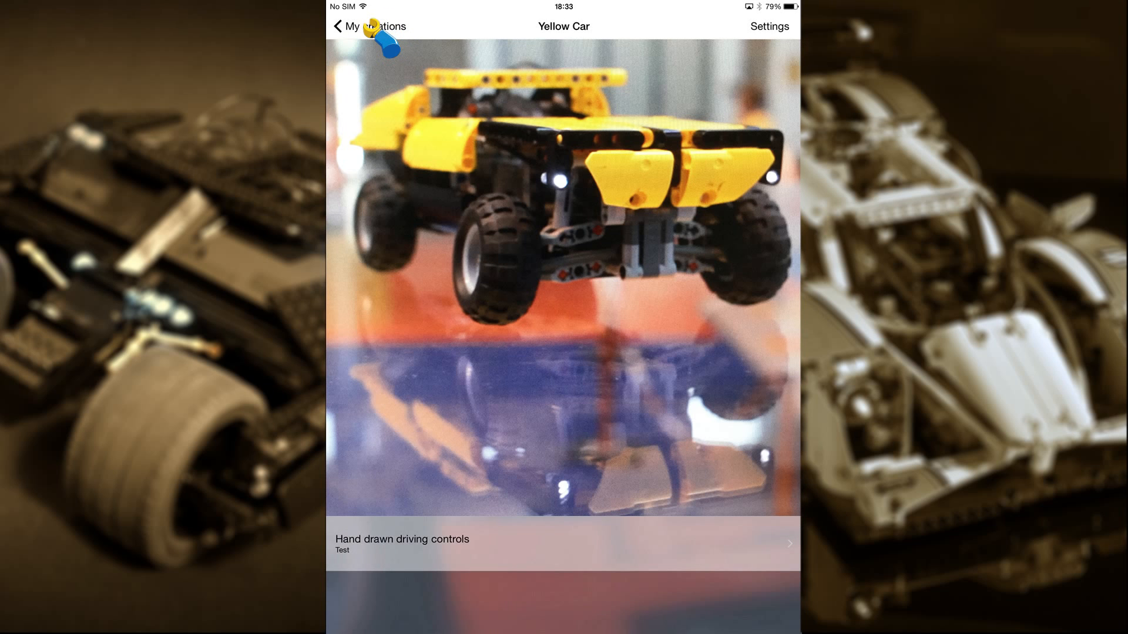
pyautogui.moveTo(487, 551)
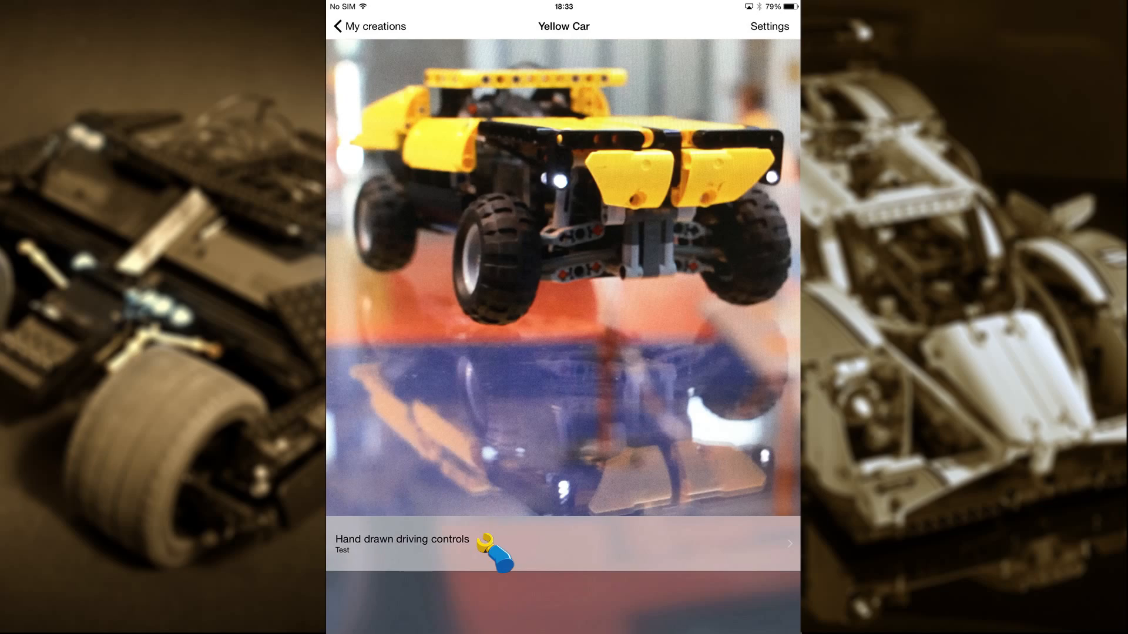